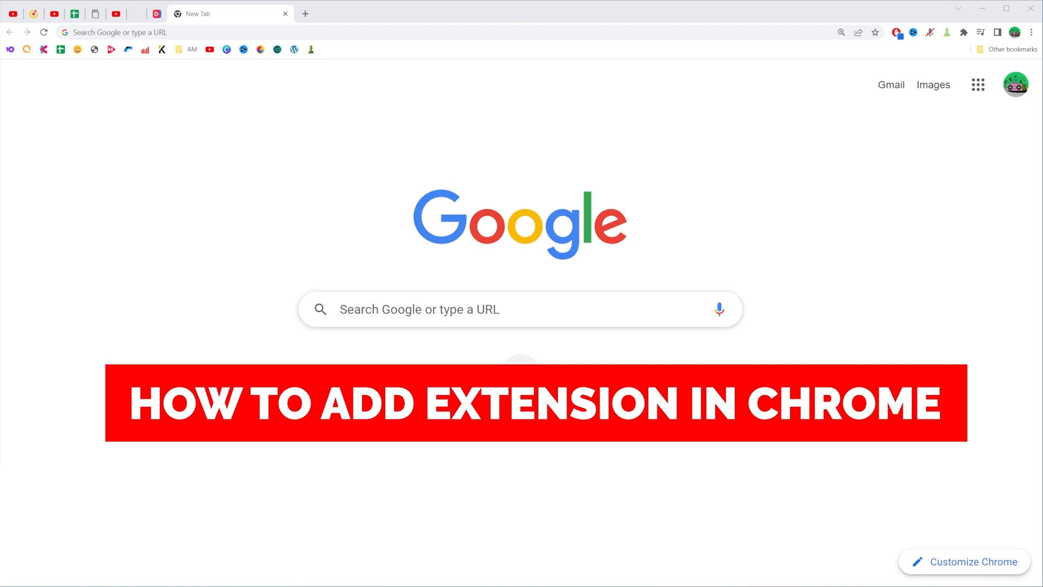
mouse_move(383, 115)
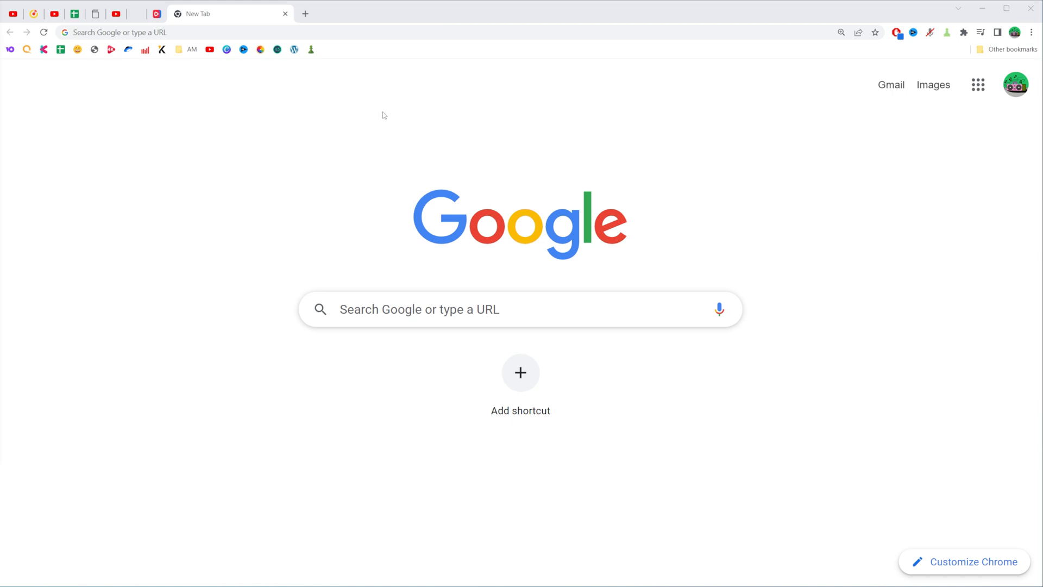
mouse_move(635, 138)
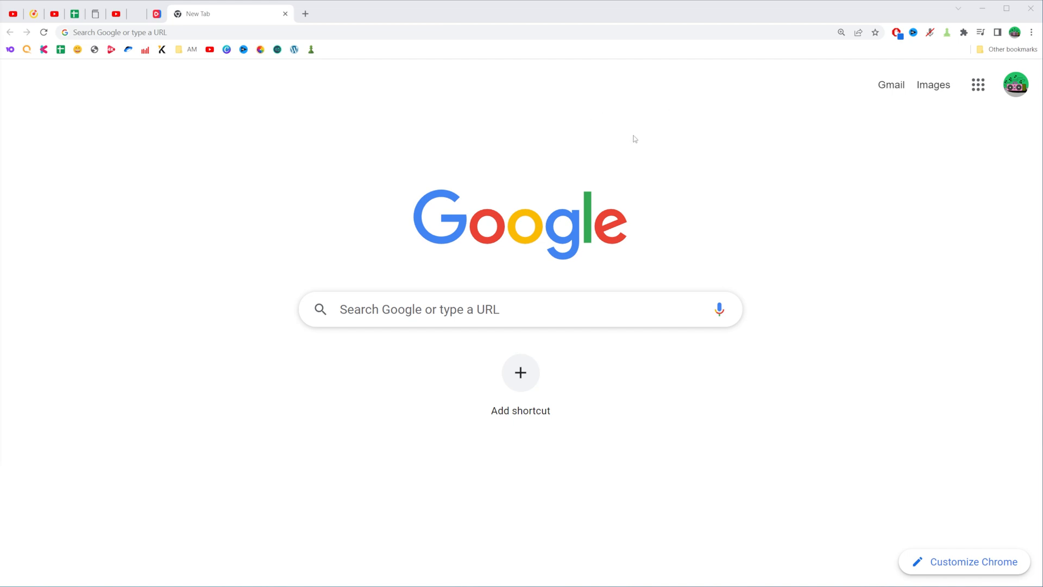
mouse_move(386, 18)
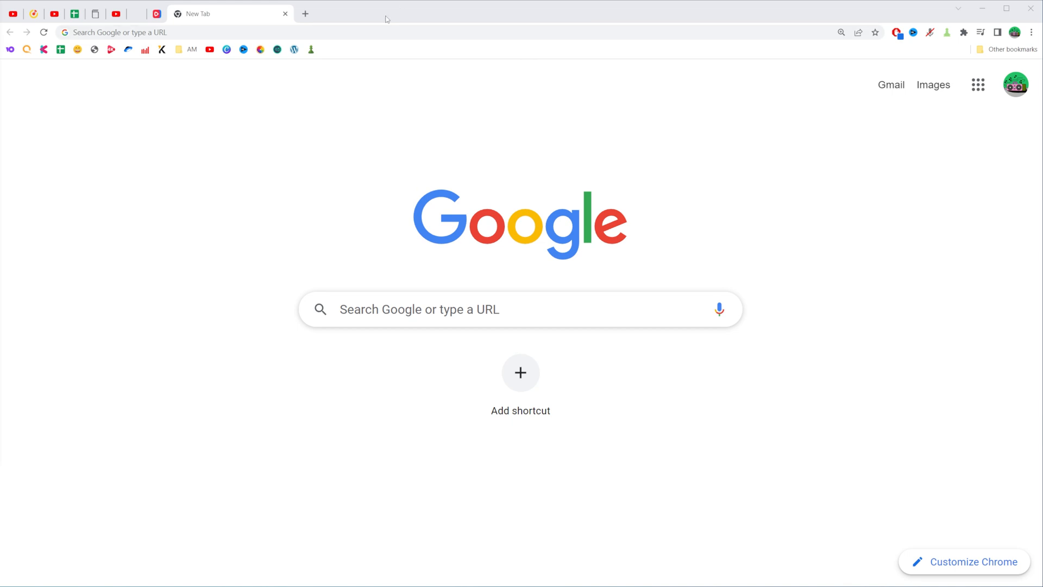
mouse_move(578, 106)
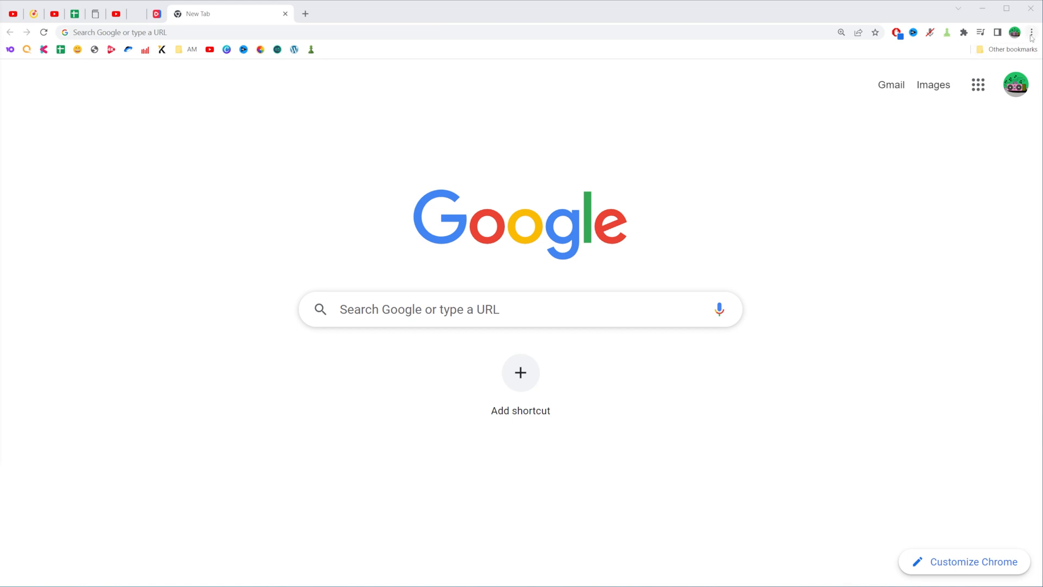
mouse_move(1032, 32)
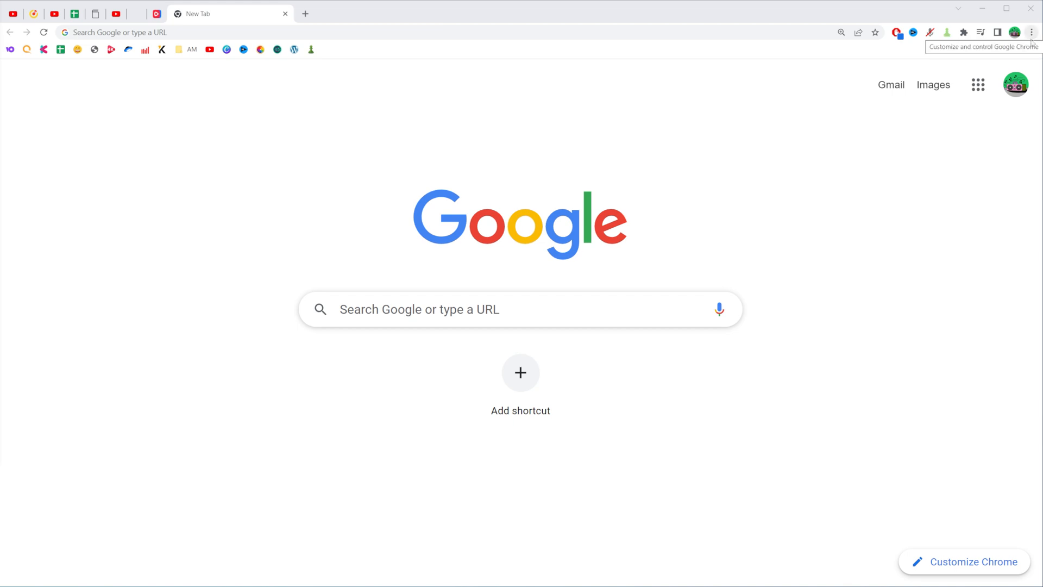
- Open Chrome's Extensions page via More tools and reveal its side navigation menu
click(1032, 32)
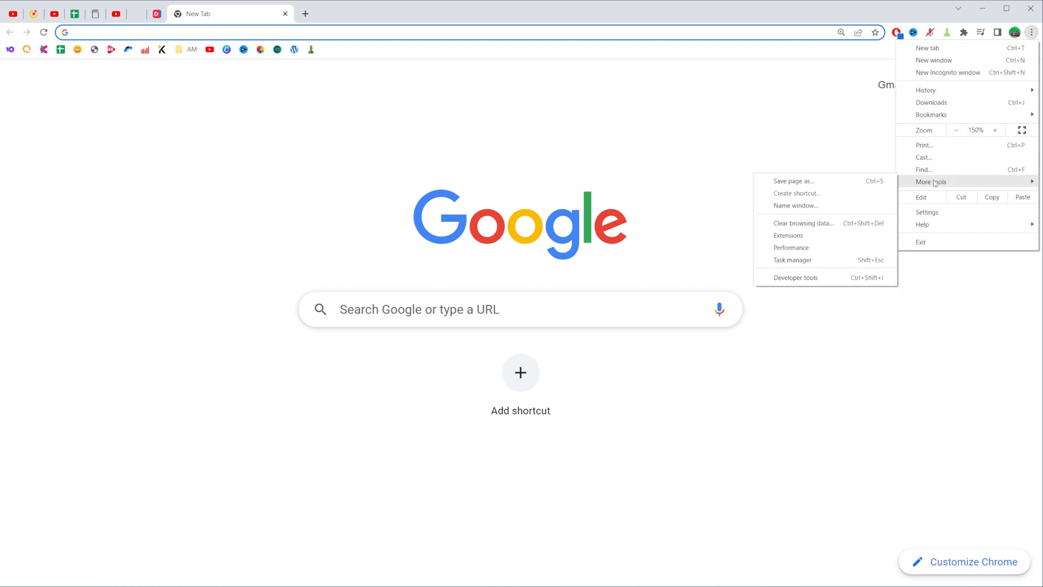
mouse_move(787, 235)
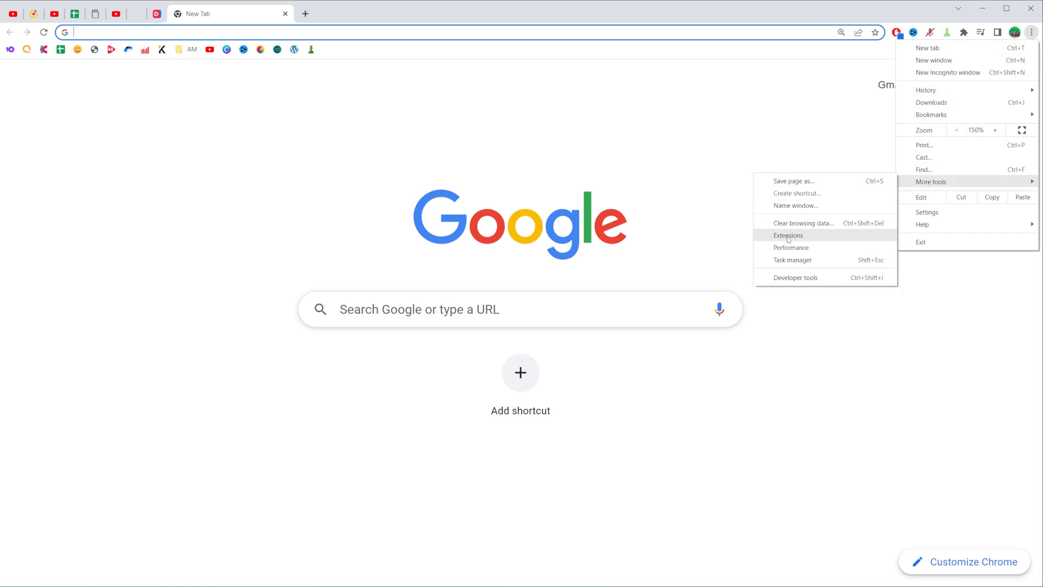
click(788, 234)
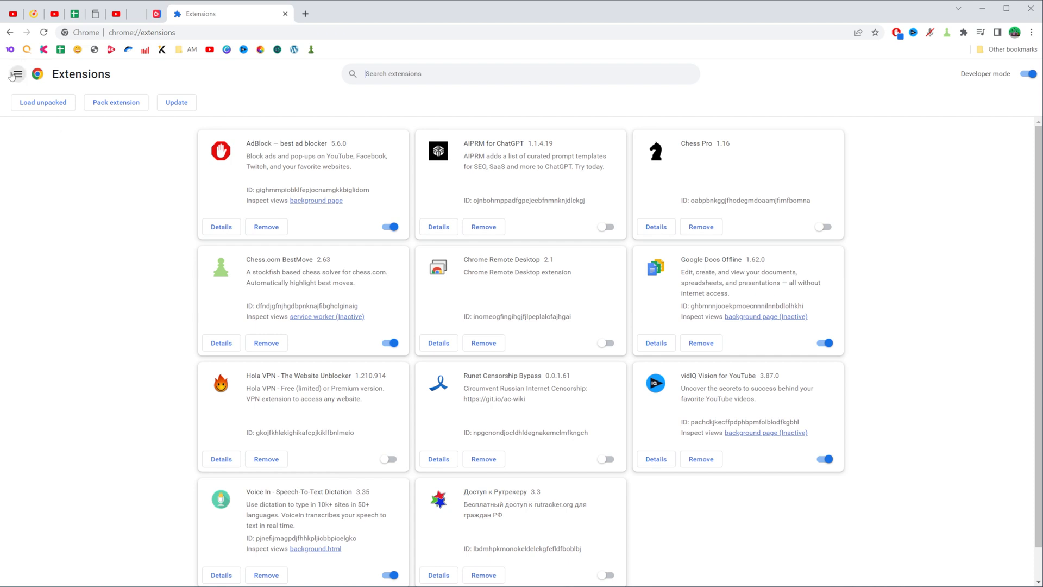
mouse_move(16, 74)
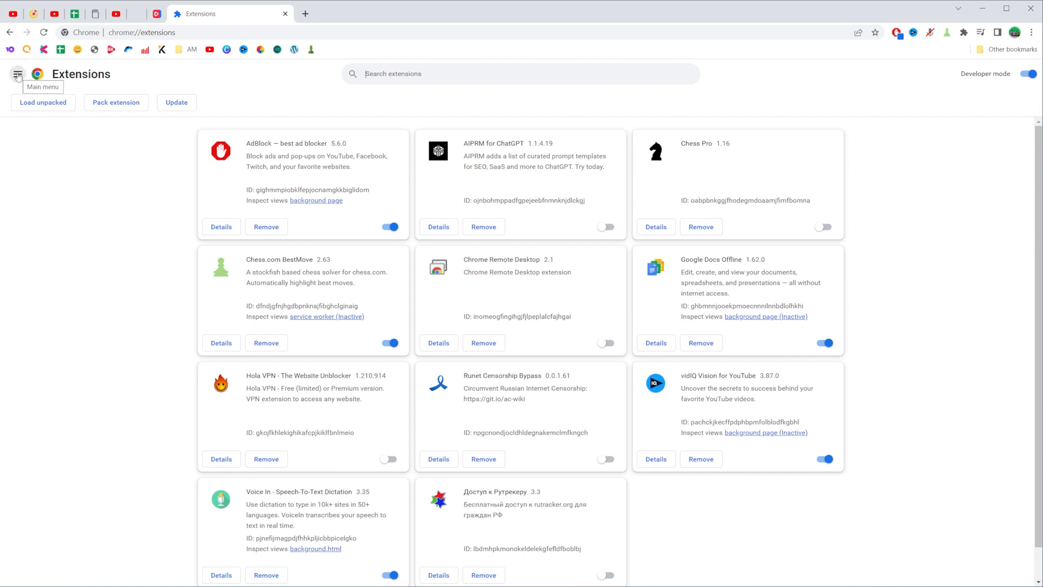
click(17, 74)
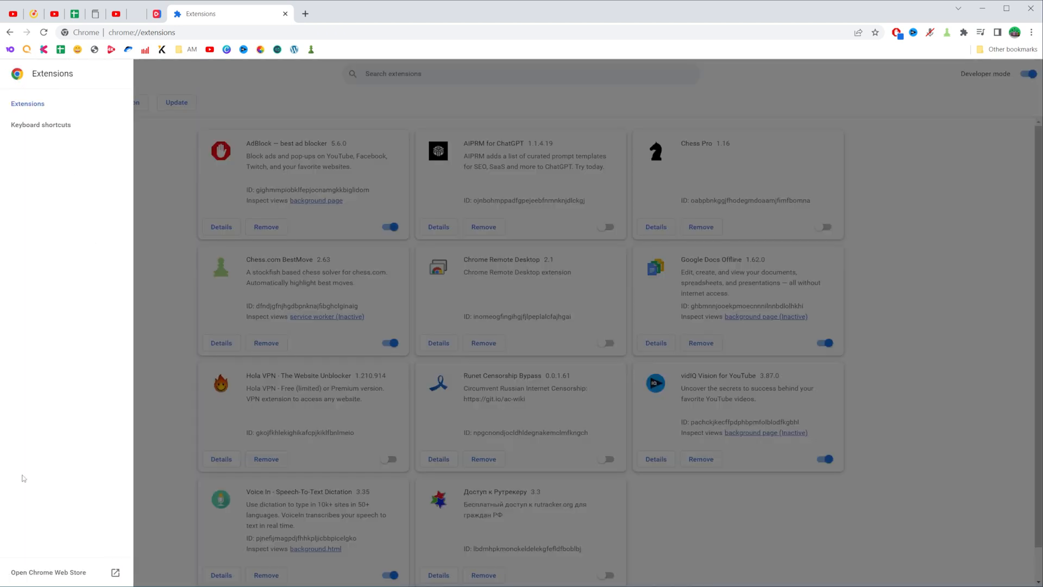
mouse_move(47, 572)
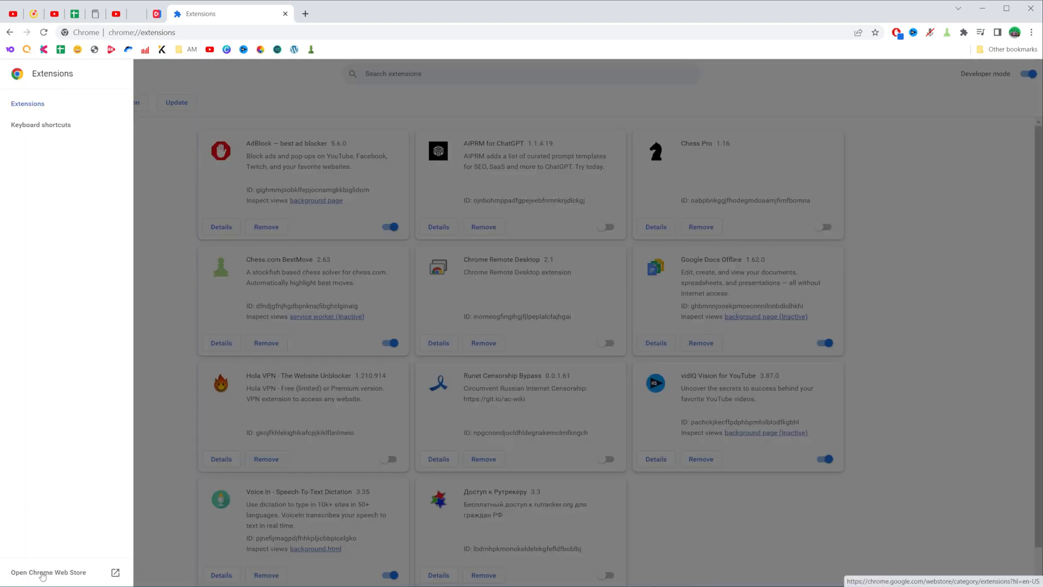
- Browse the Chrome Web Store's Fun category to reach the Google Translate extension listing
click(48, 572)
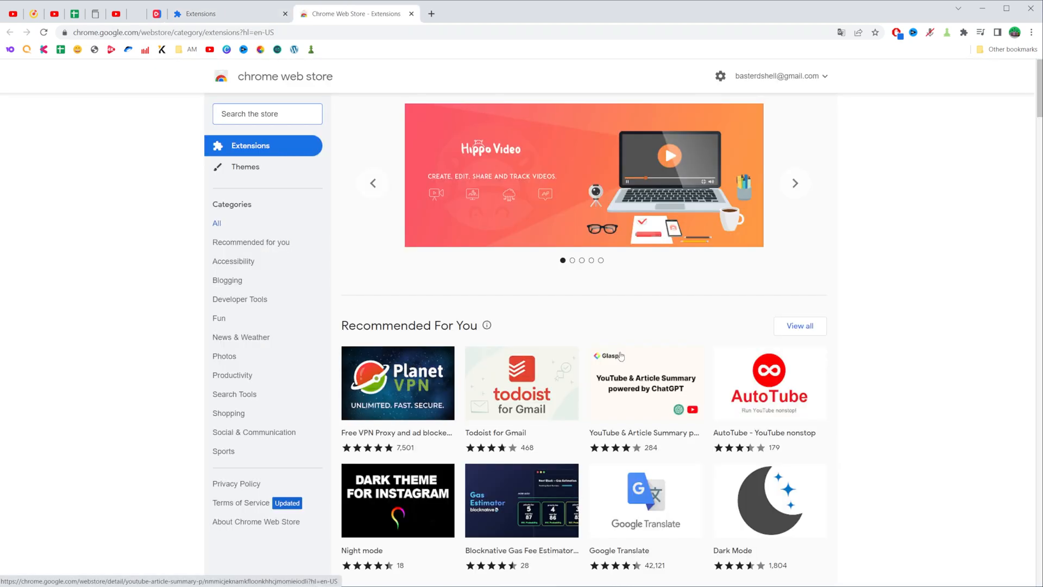
mouse_move(897, 238)
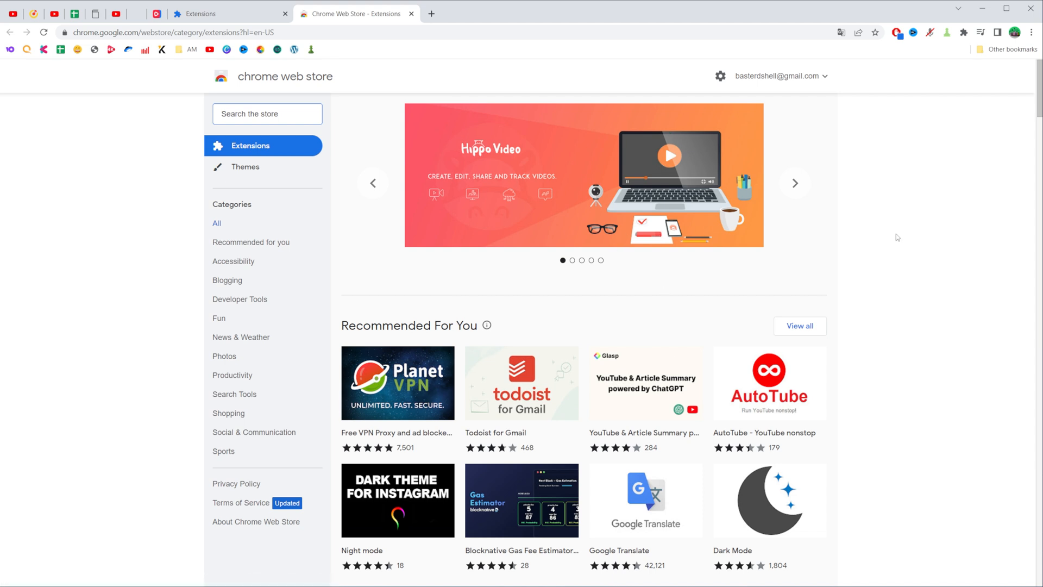
mouse_move(362, 133)
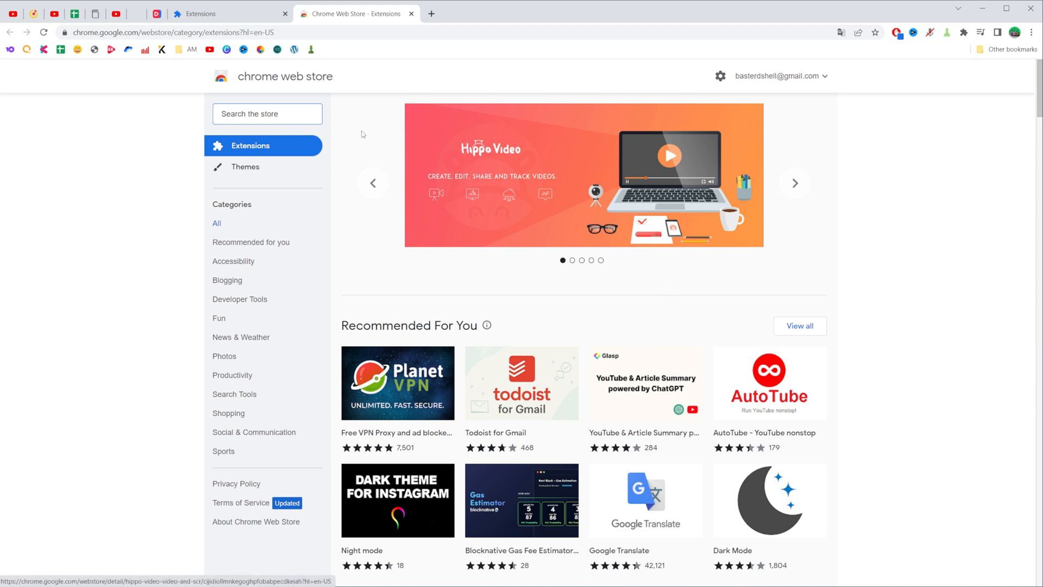
mouse_move(269, 113)
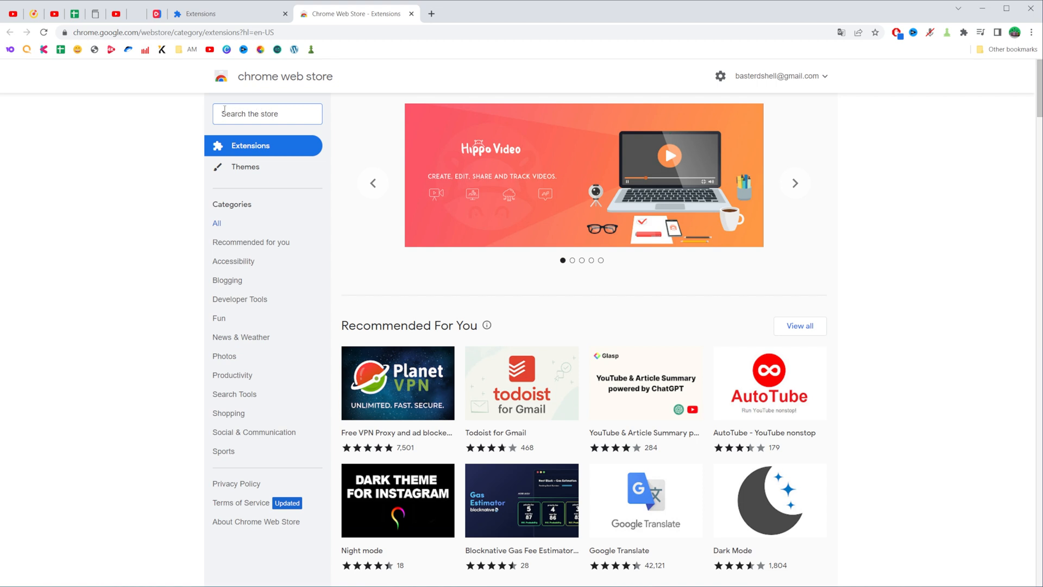
mouse_move(246, 230)
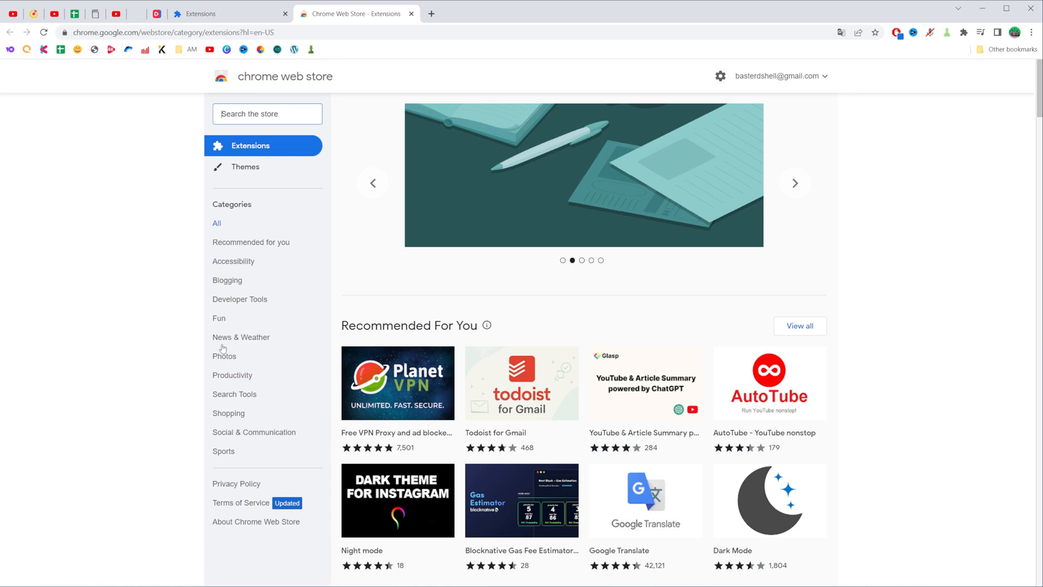
mouse_move(219, 318)
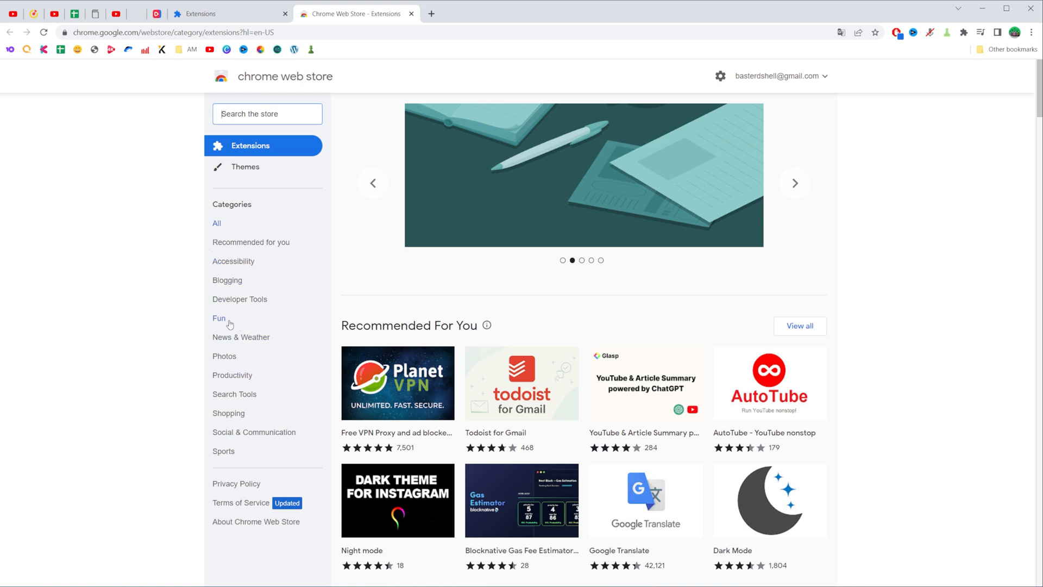
click(219, 317)
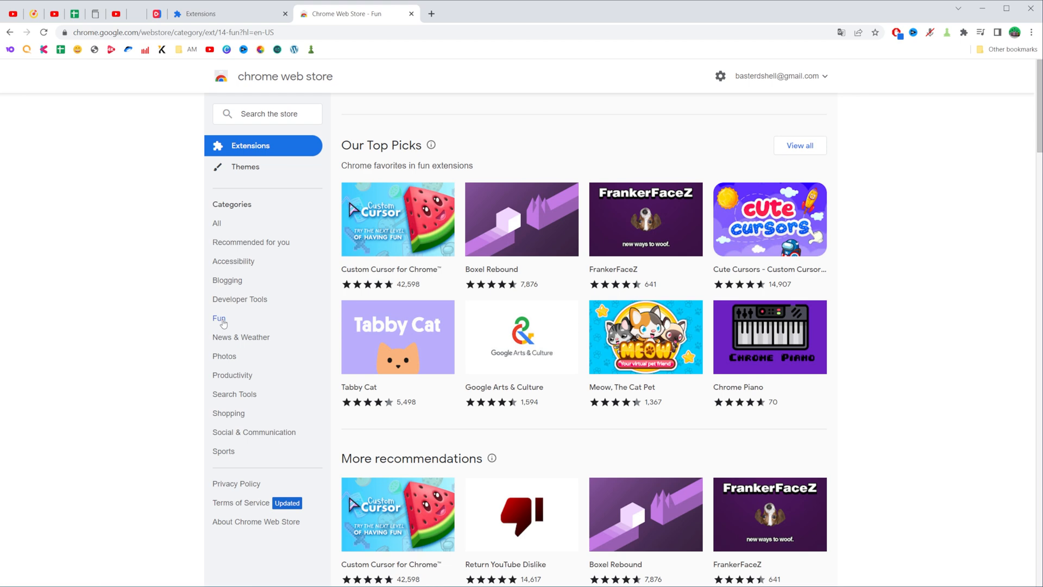
mouse_move(217, 222)
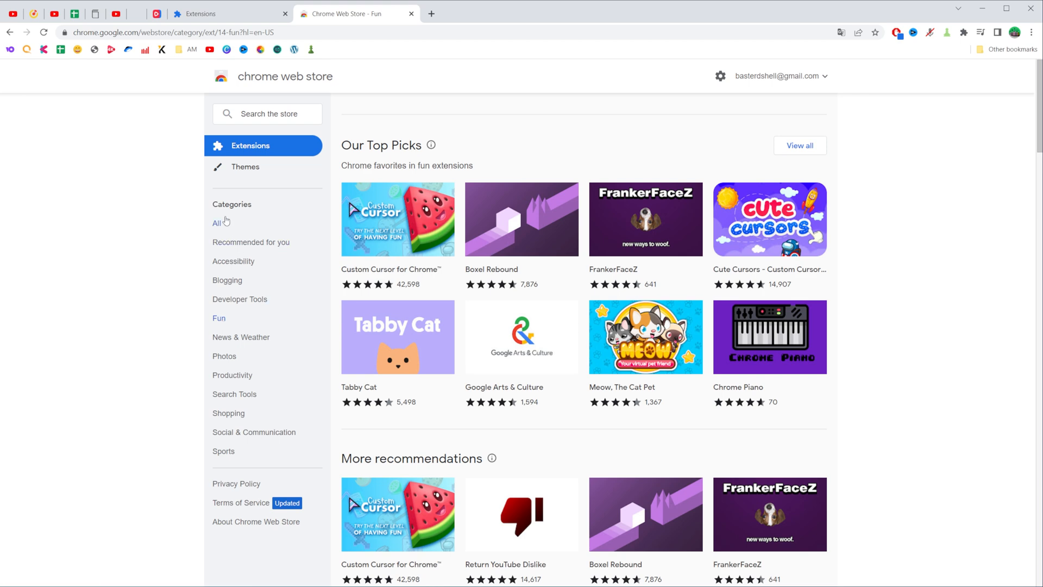
click(216, 223)
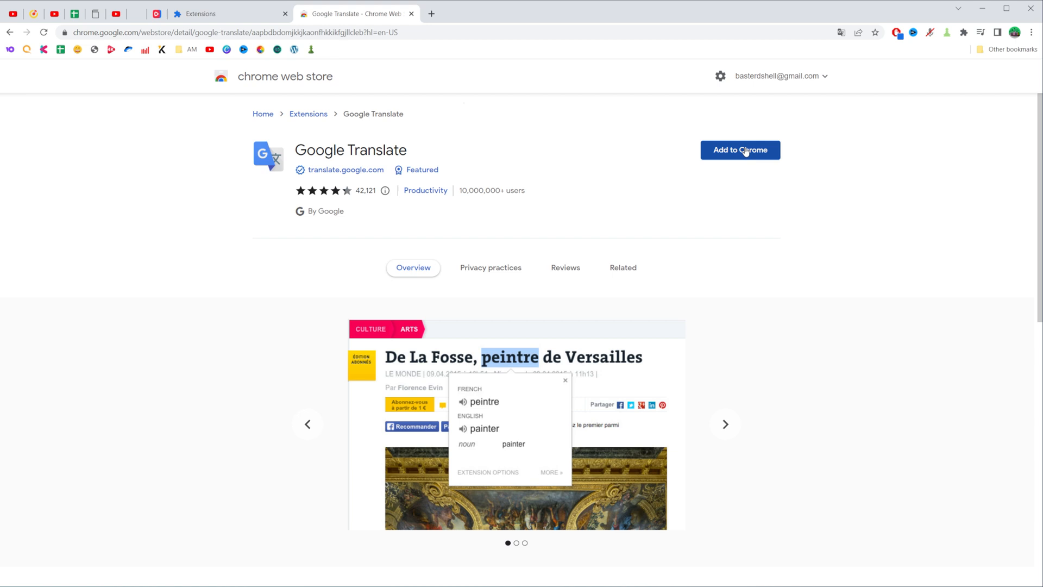
- Install the Google Translate extension and close the 'has been added' popup
click(740, 150)
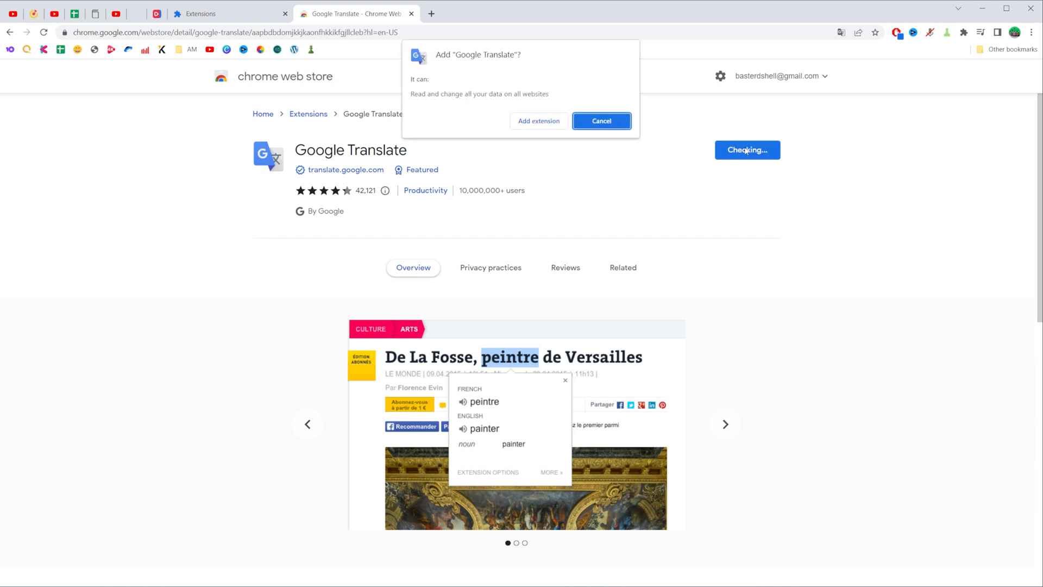
click(600, 121)
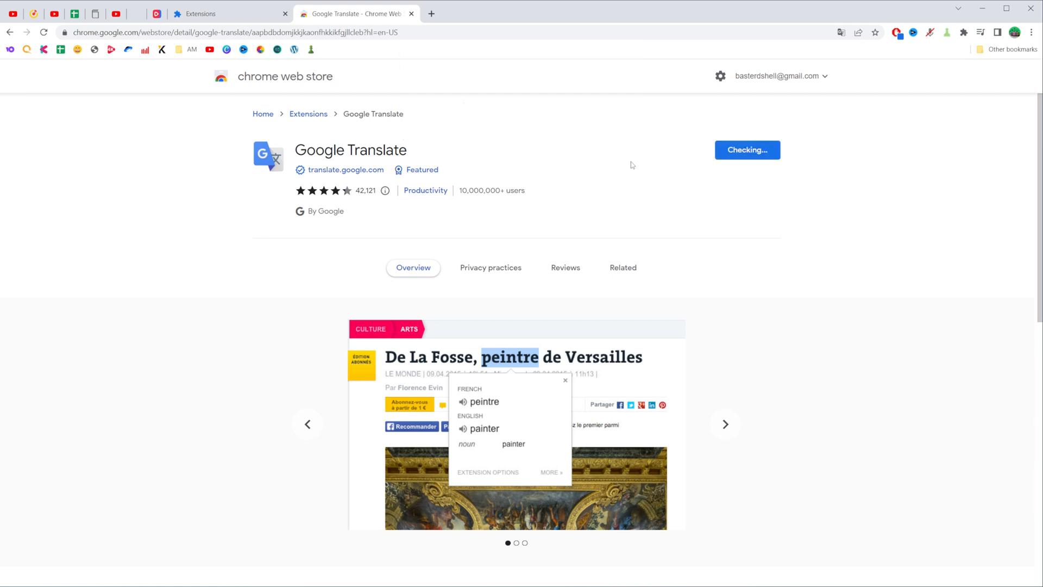
click(746, 150)
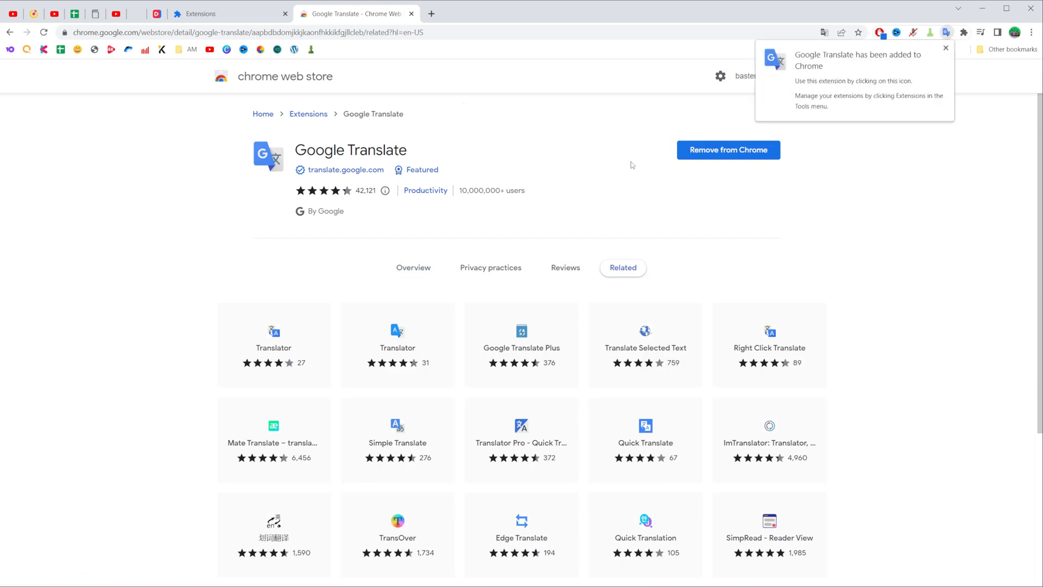
mouse_move(768, 166)
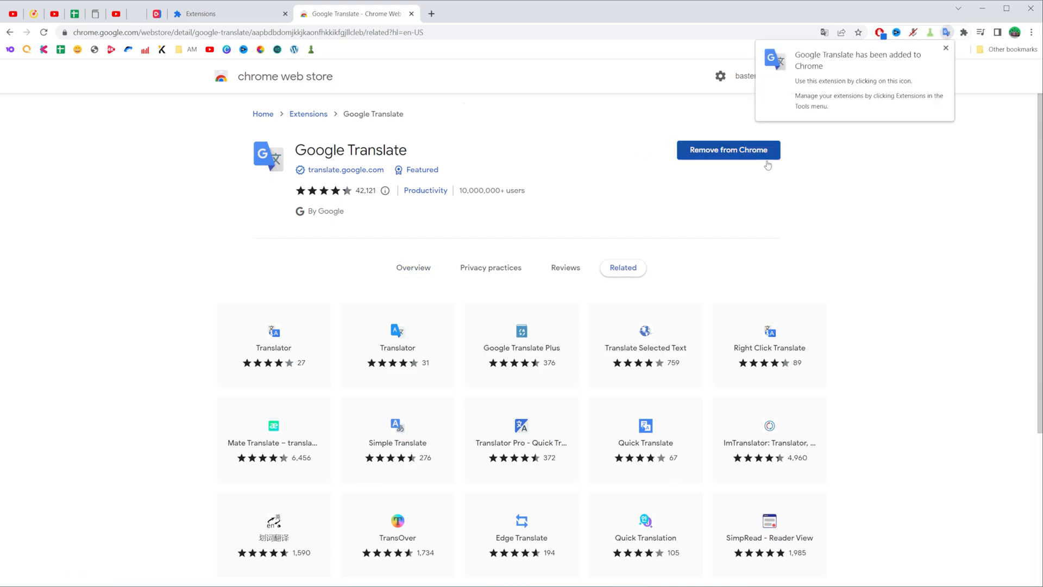
mouse_move(919, 185)
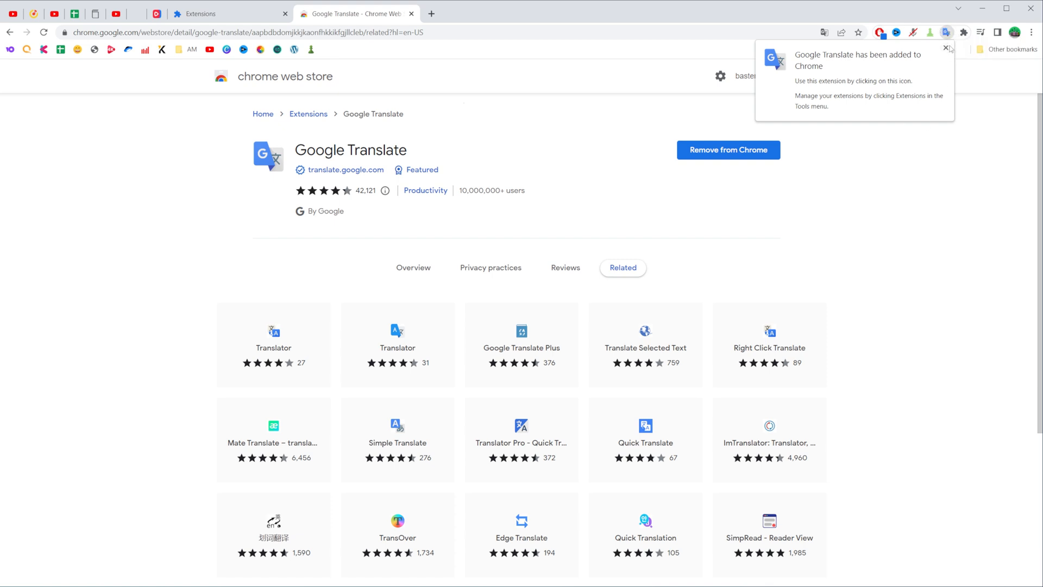
click(946, 48)
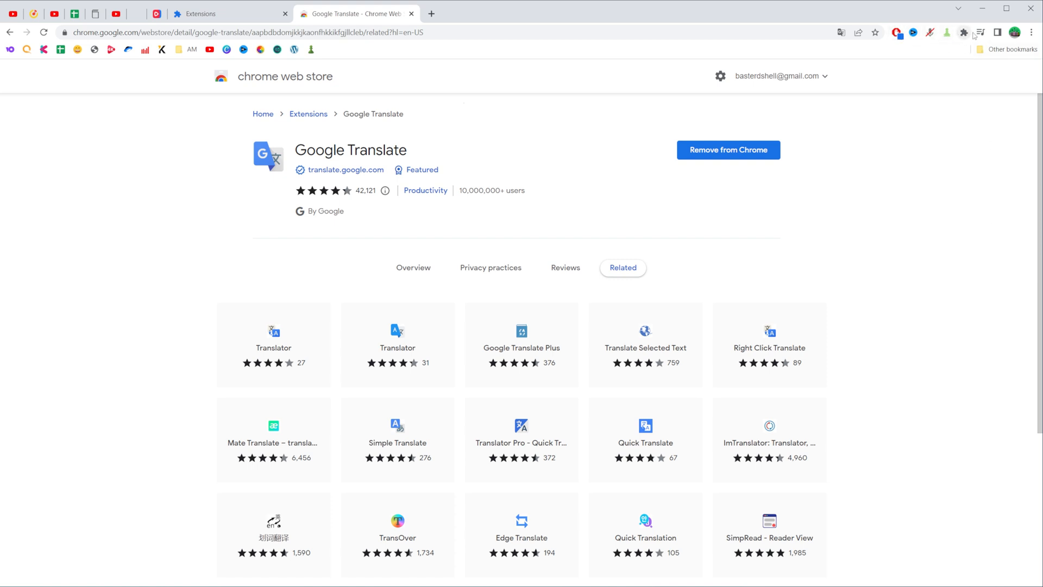
mouse_move(964, 32)
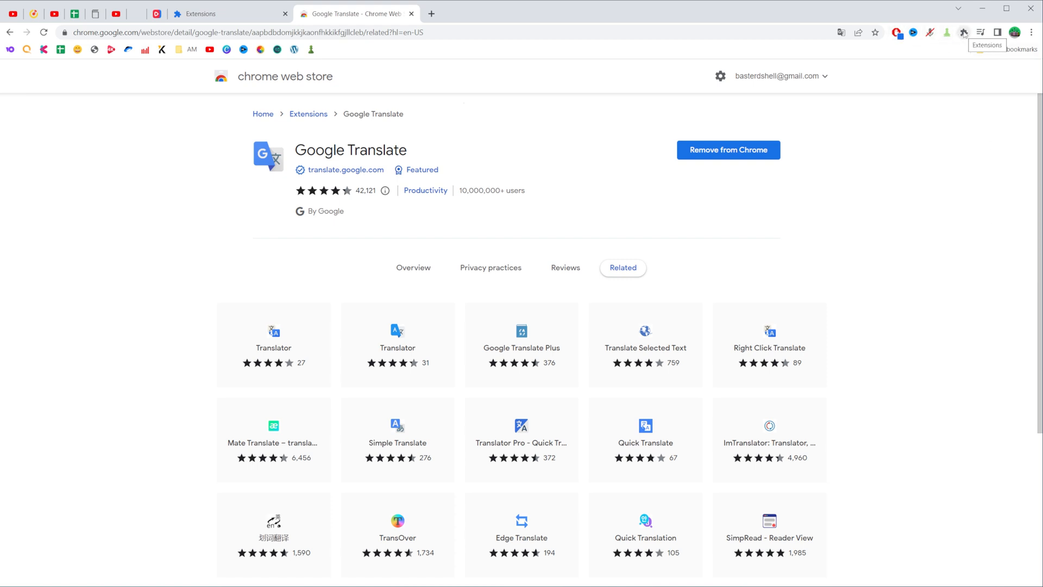
click(963, 32)
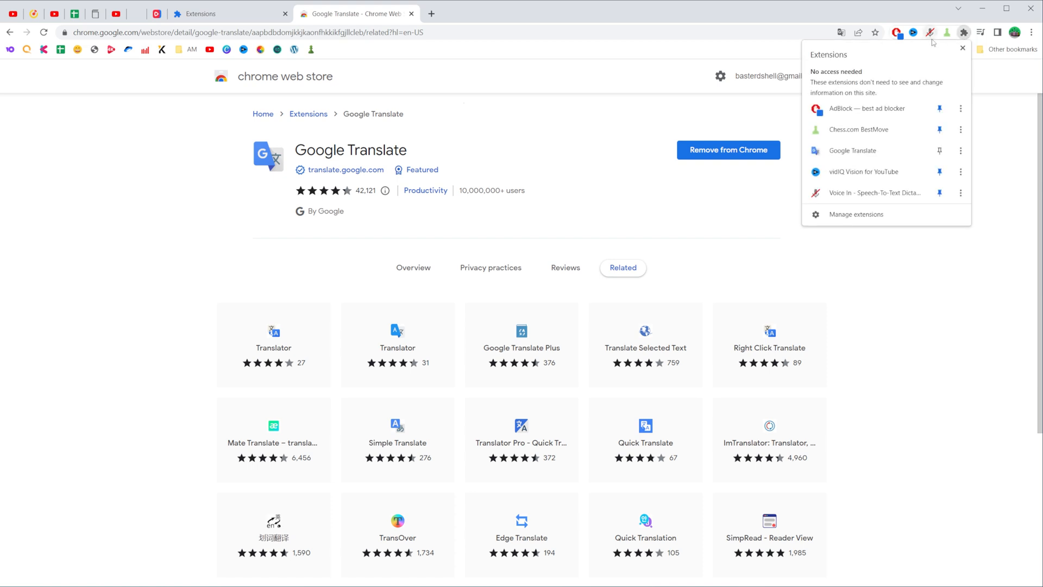
mouse_move(939, 150)
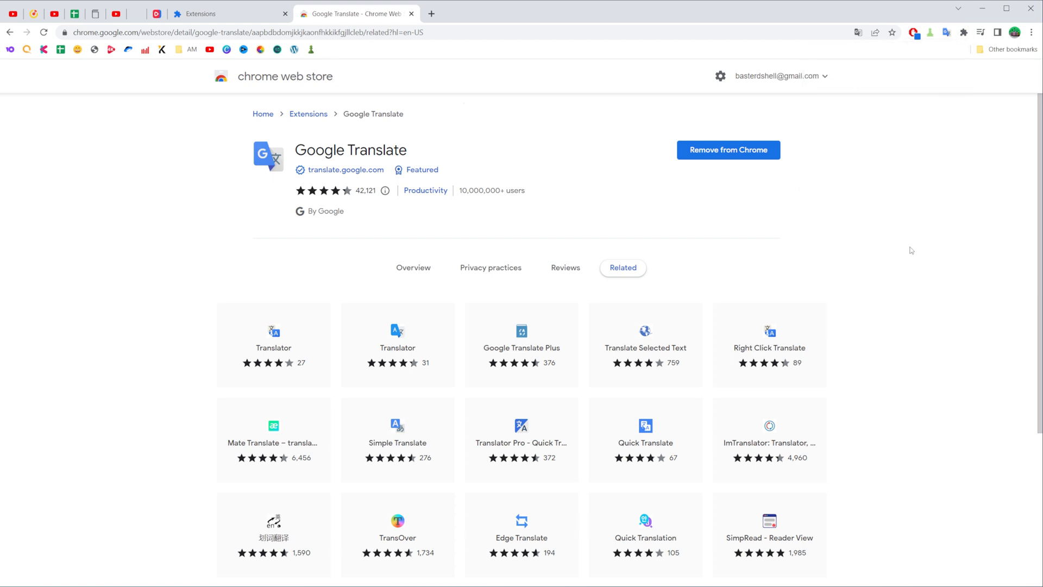
- Return to the Extensions page and toggle AdBlock off, then back on
click(1031, 32)
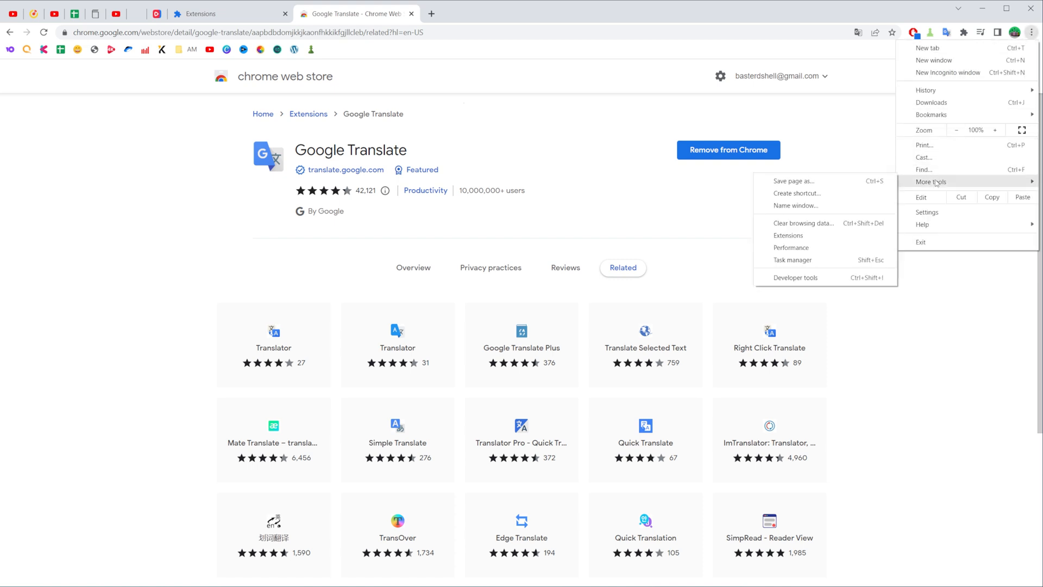
click(788, 235)
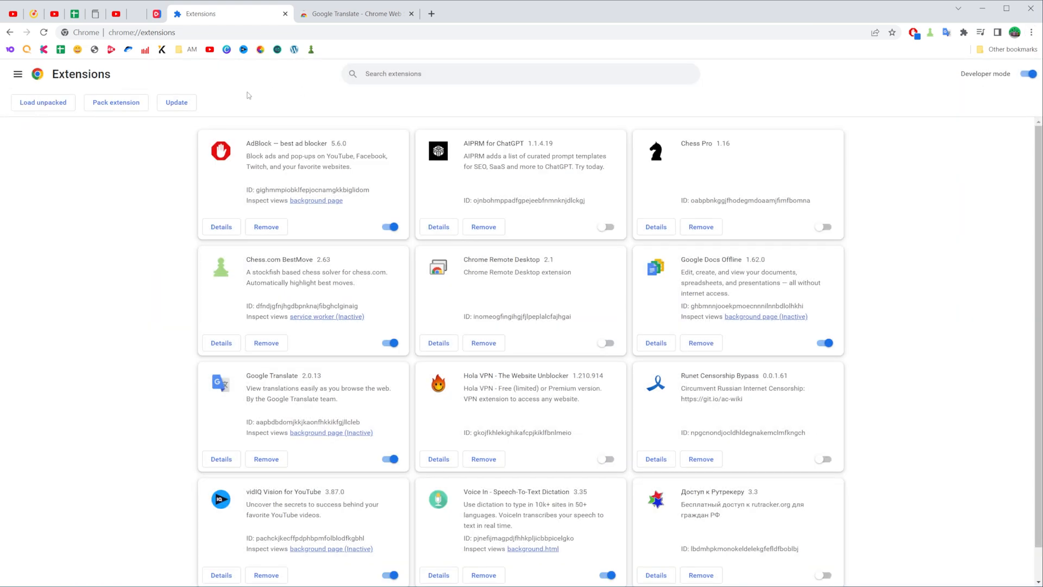
mouse_move(1038, 256)
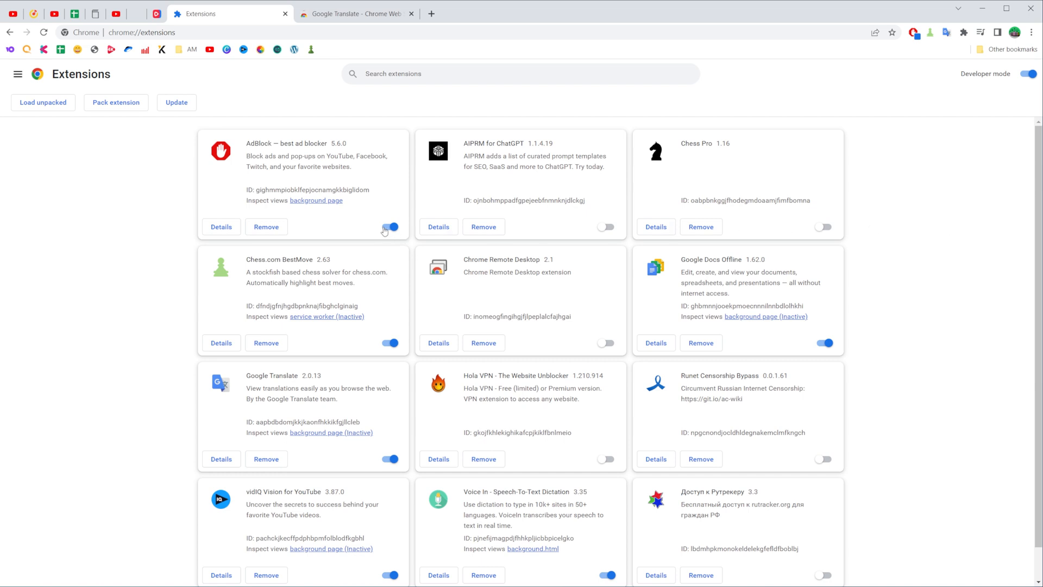
mouse_move(409, 225)
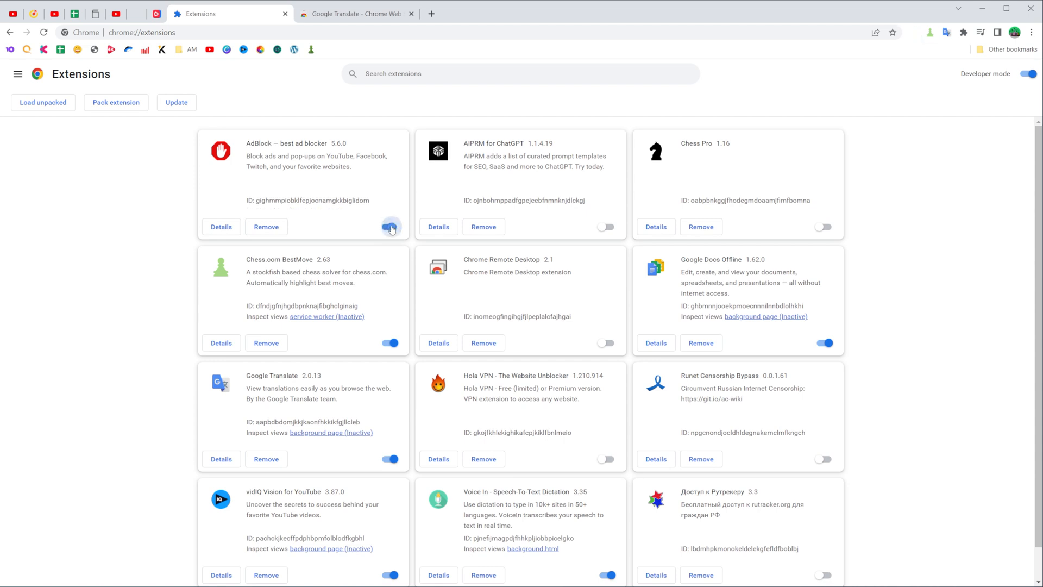
click(390, 227)
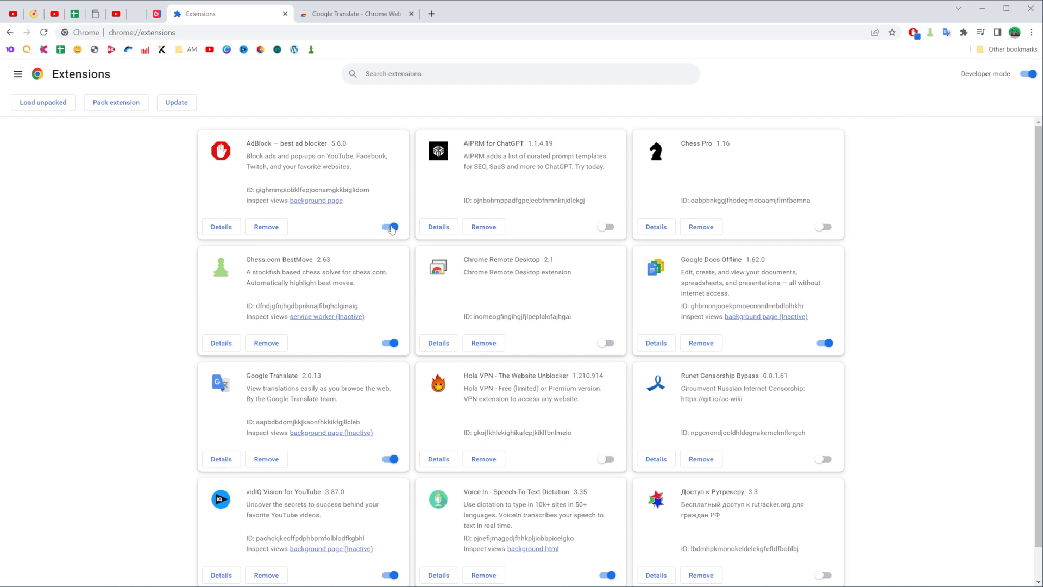
click(389, 226)
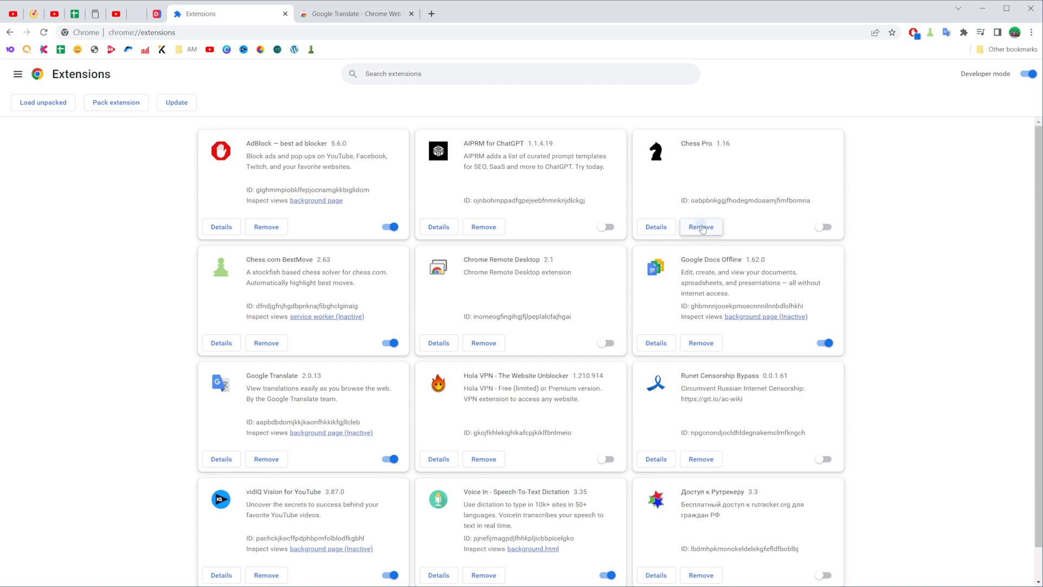
- Remove the Chess Pro extension and confirm the removal dialog
click(700, 227)
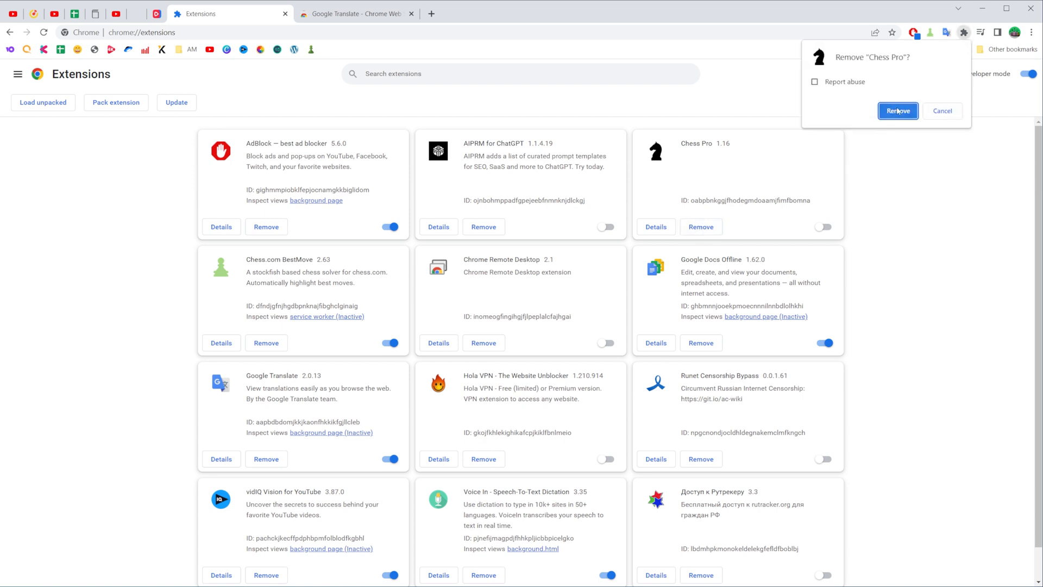
click(897, 111)
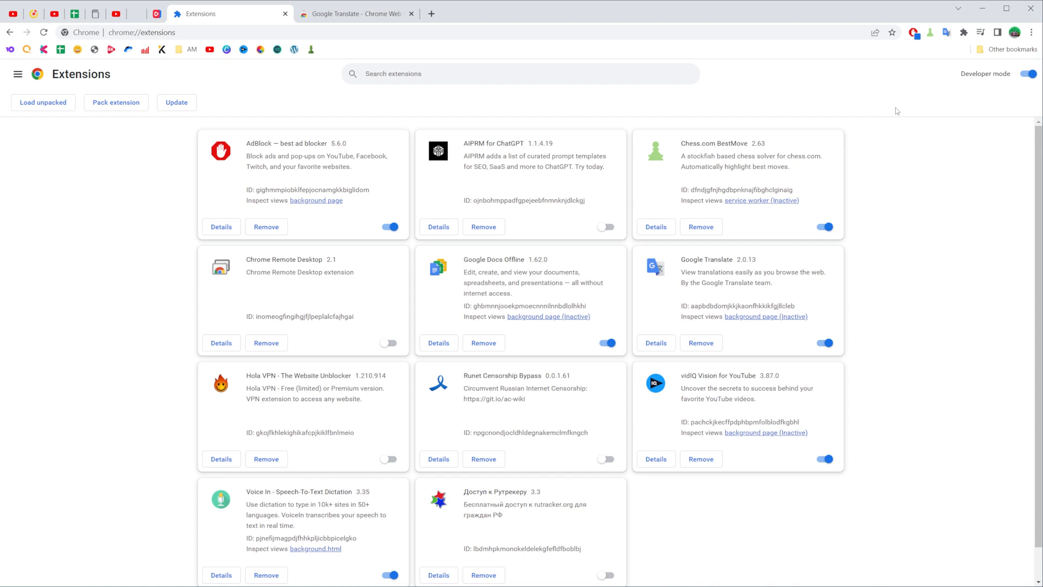